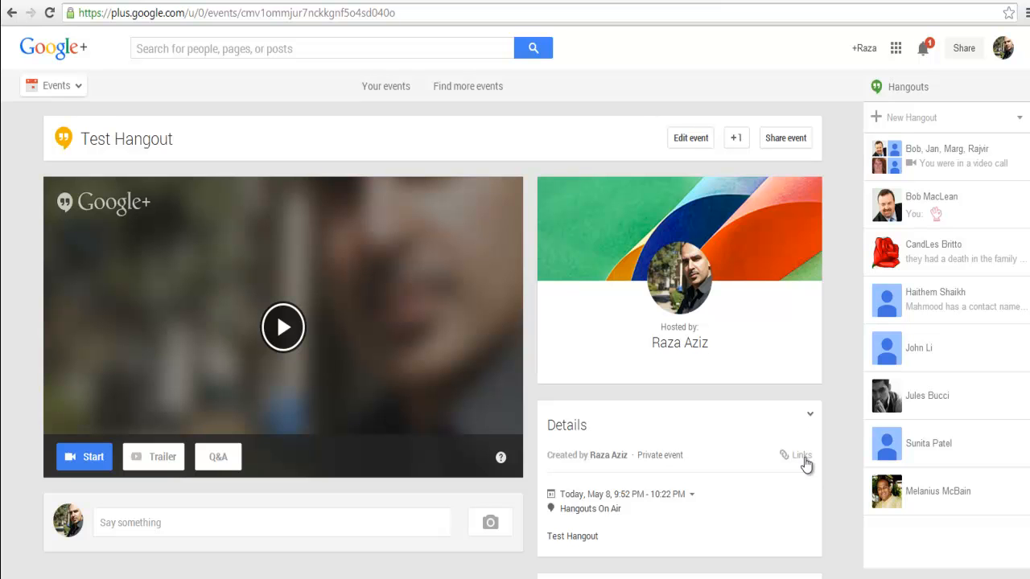
{"action": "mouse_move", "coordinate": [804, 463]}
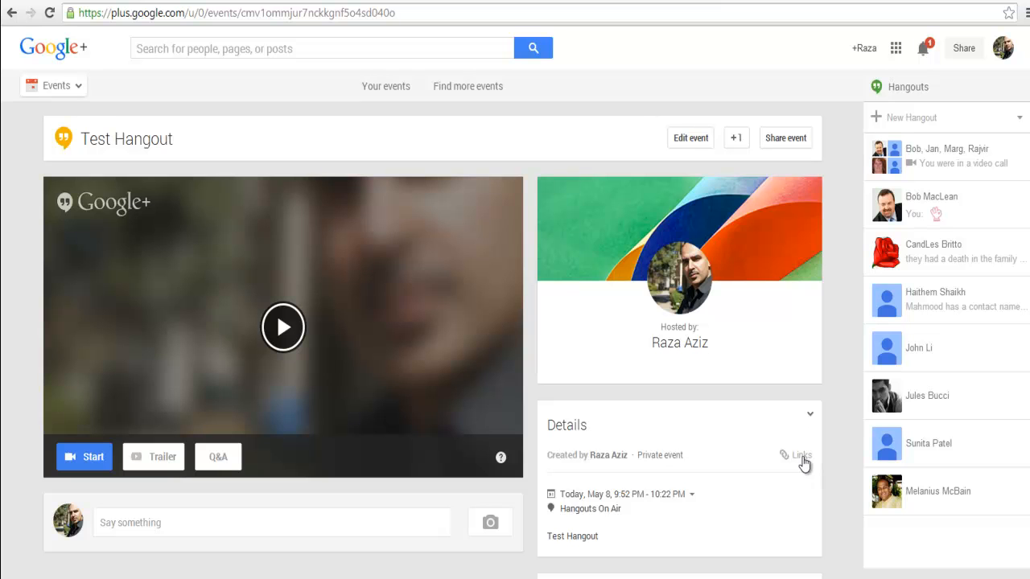
{"action": "mouse_move", "coordinate": [798, 461]}
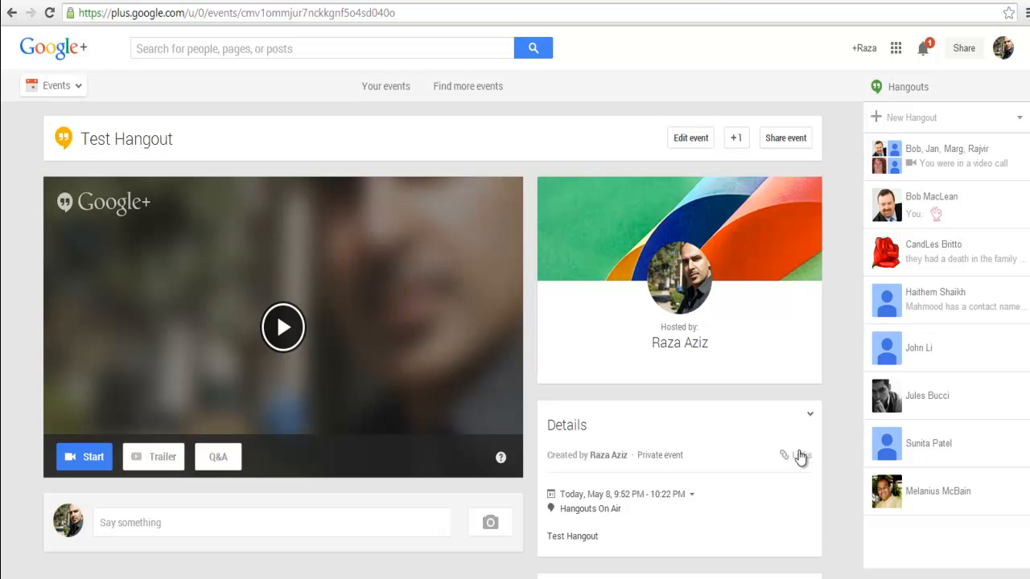
Step: Copy the Test Hangout event's YouTube page URL from its Links card
{"action": "left_click", "coordinate": [801, 455]}
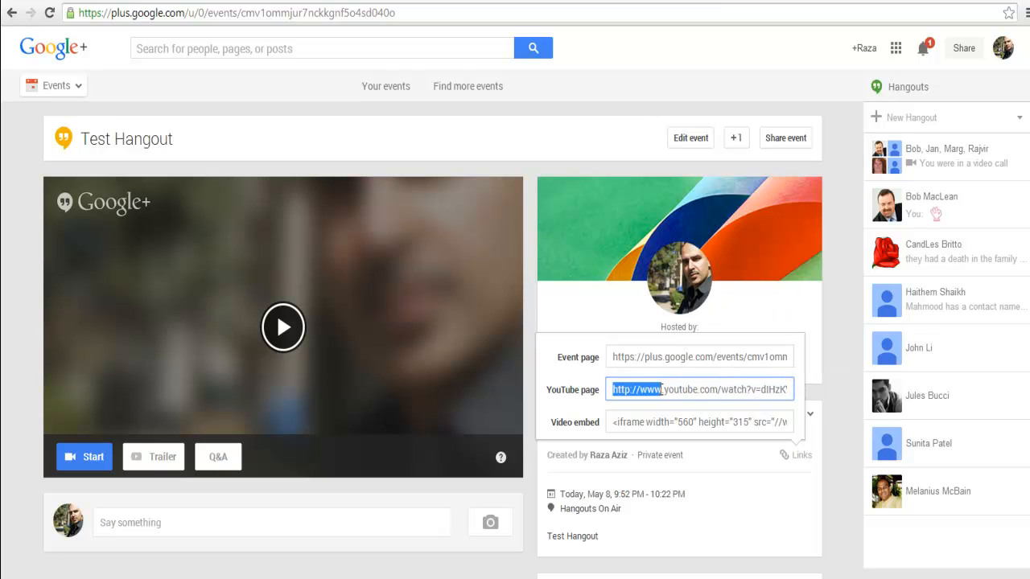
{"action": "right_click", "coordinate": [698, 389]}
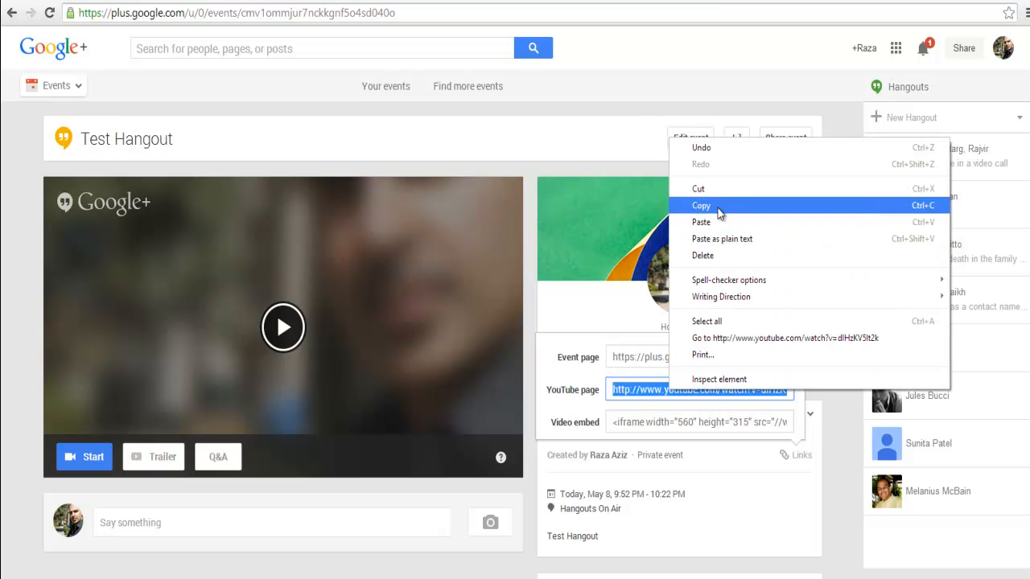
{"action": "left_click", "coordinate": [701, 206]}
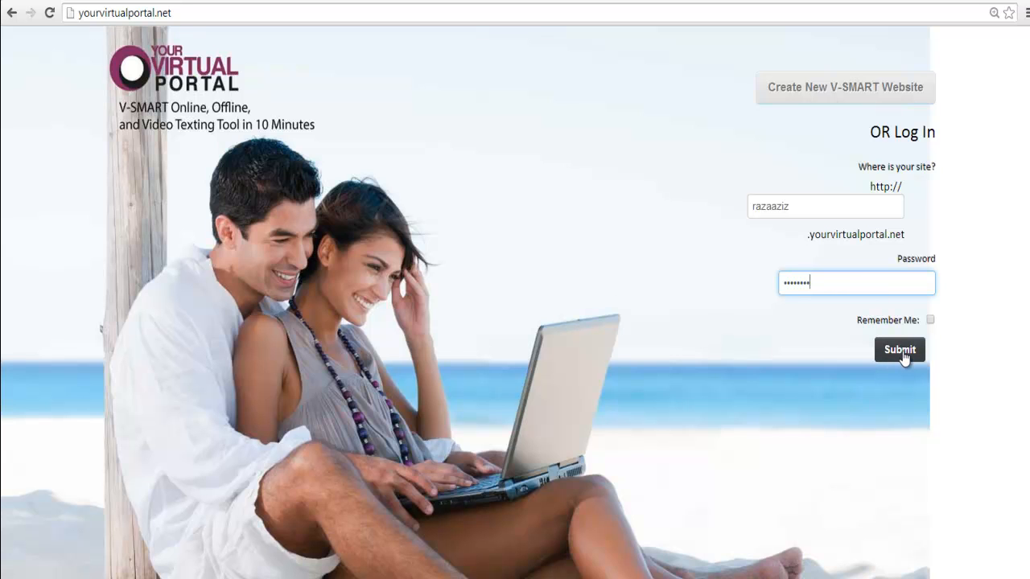
Step: Submit the login, load the V-SMART Order Entry Form, and select the YouTube Video URL or ID field
{"action": "left_click", "coordinate": [897, 349]}
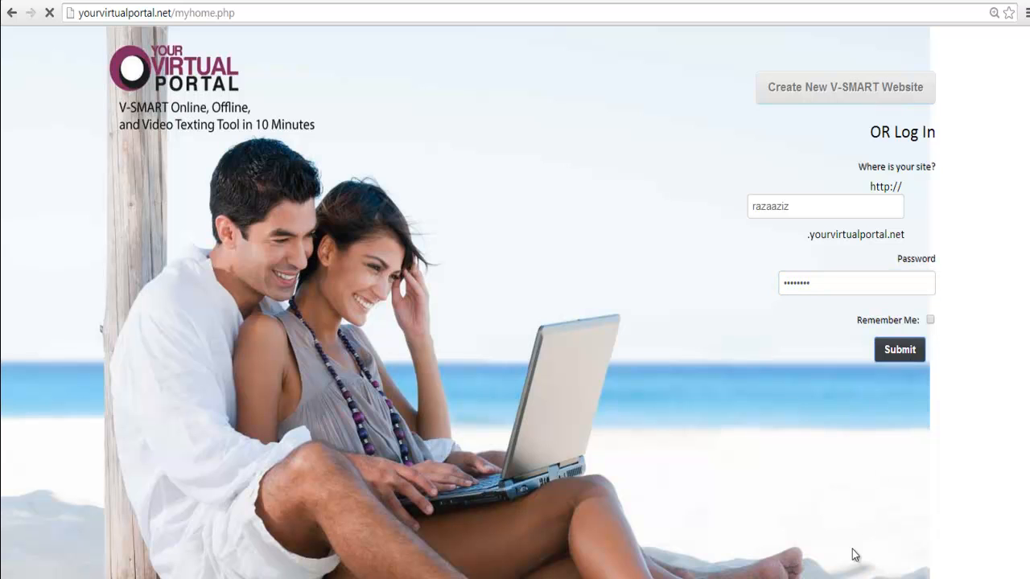
{"action": "left_click", "coordinate": [897, 349]}
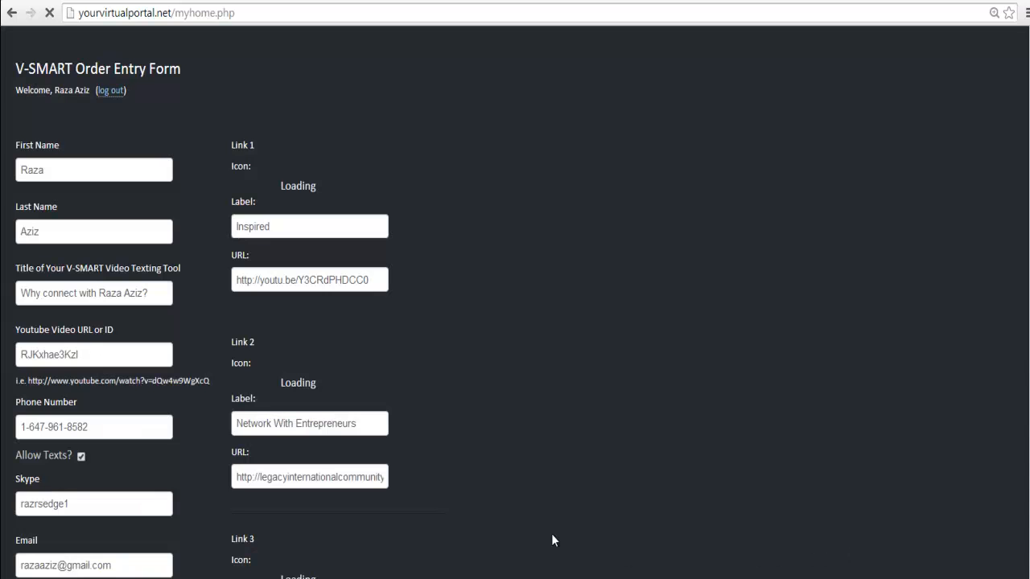
{"action": "mouse_move", "coordinate": [412, 351]}
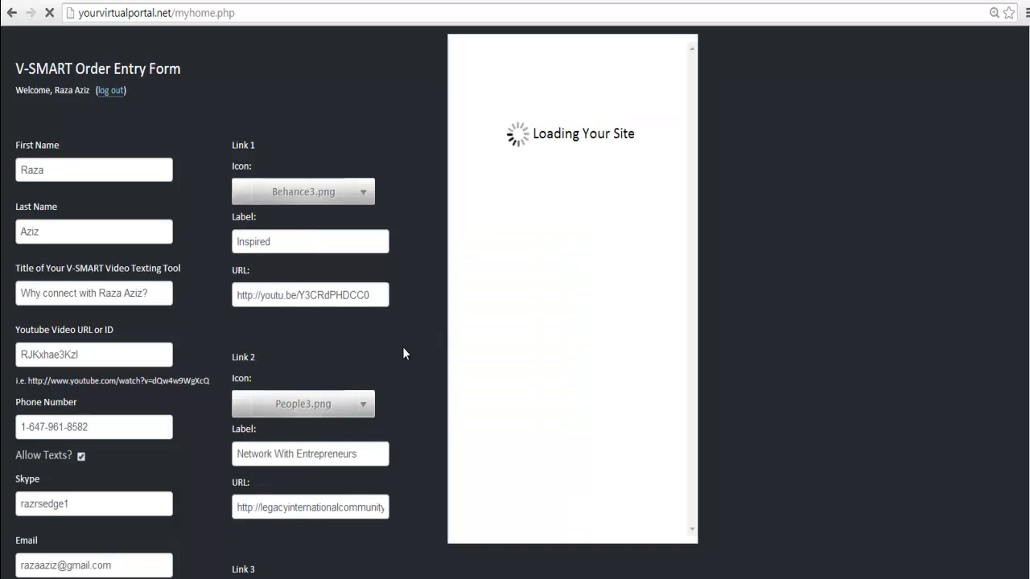
{"action": "mouse_move", "coordinate": [386, 369]}
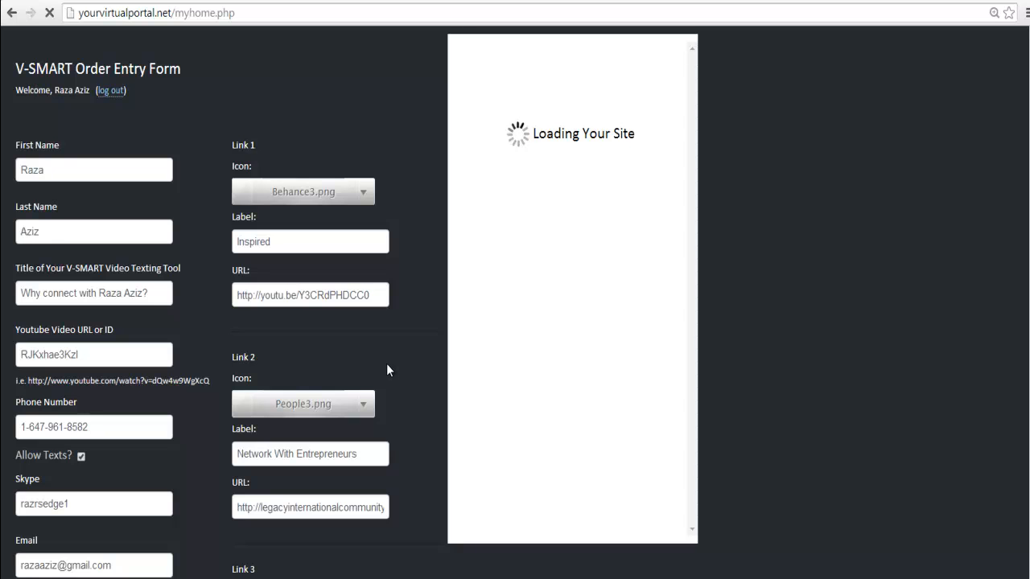
{"action": "mouse_move", "coordinate": [379, 383]}
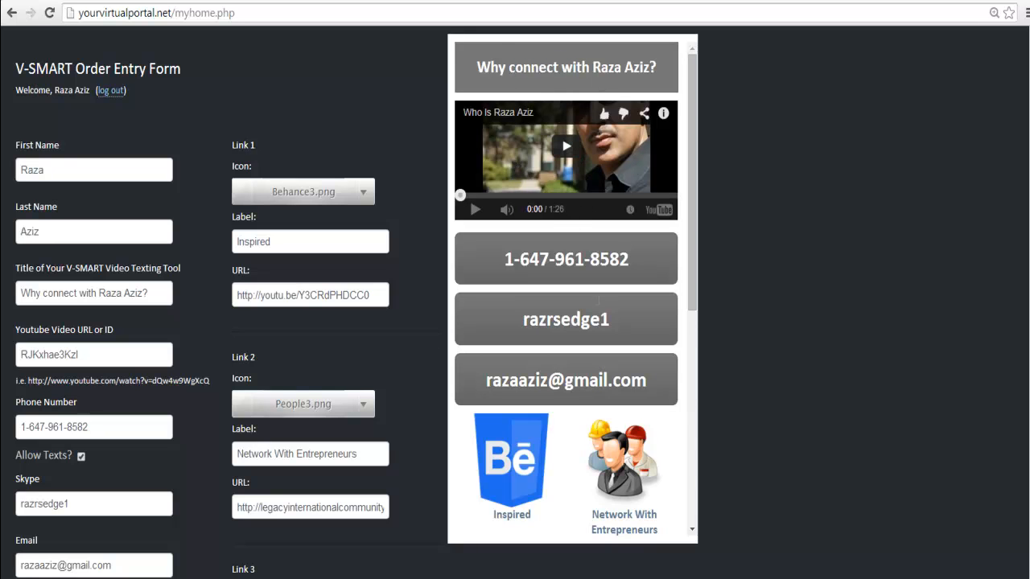
{"action": "scroll", "scroll_direction": "down", "scroll_amount": 3}
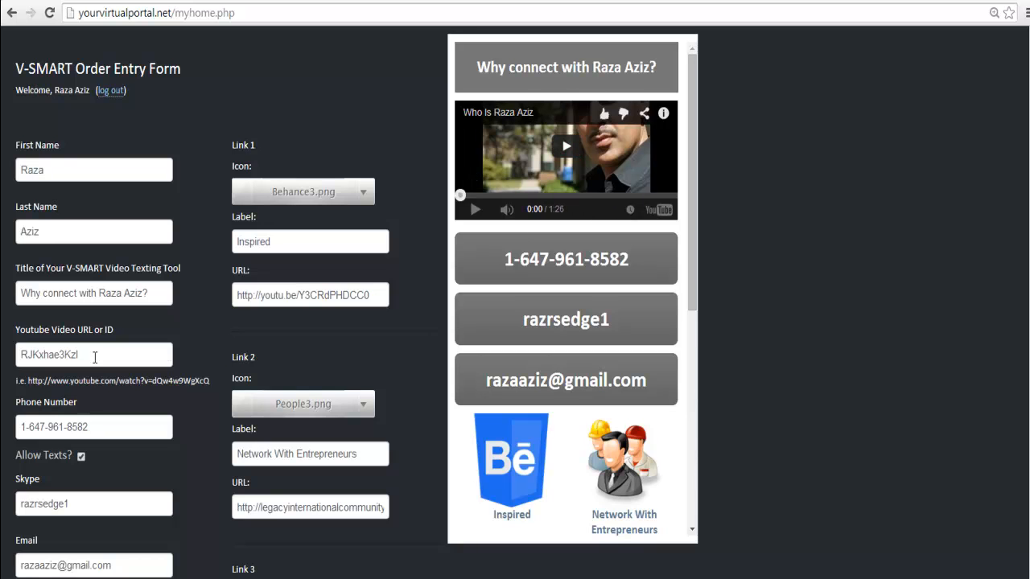
{"action": "mouse_move", "coordinate": [95, 357]}
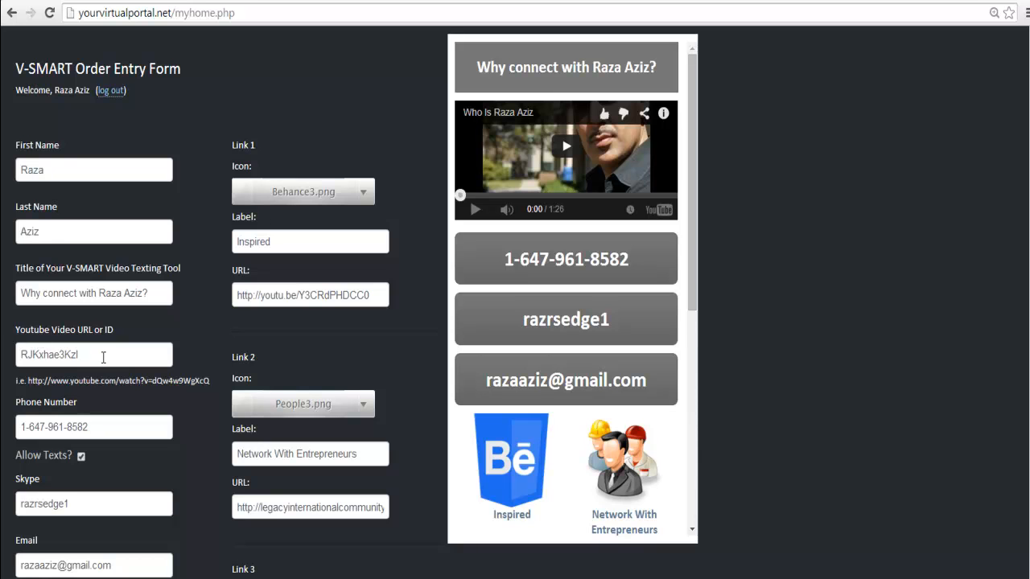
{"action": "double_click", "coordinate": [48, 356]}
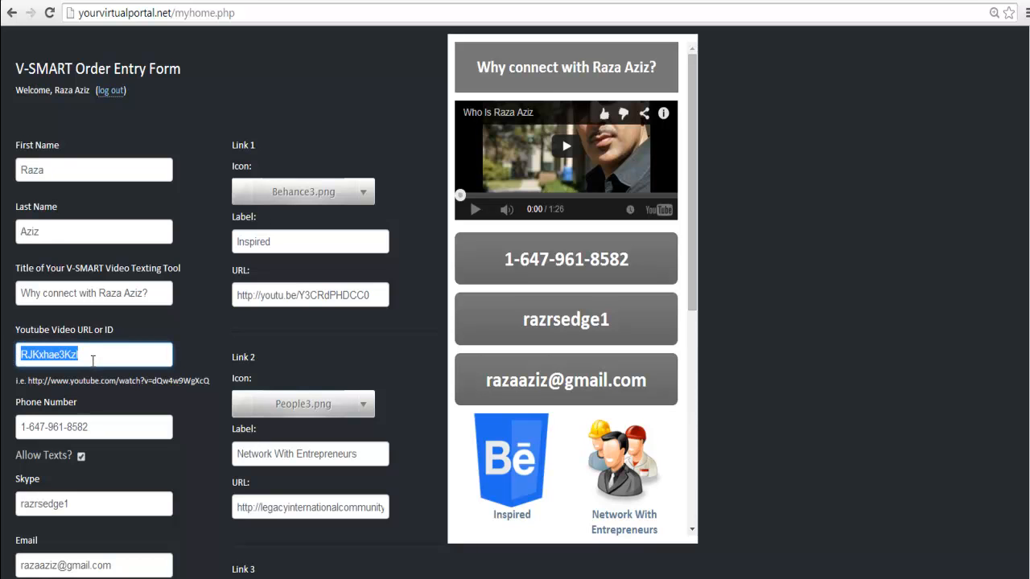
{"action": "mouse_move", "coordinate": [84, 373]}
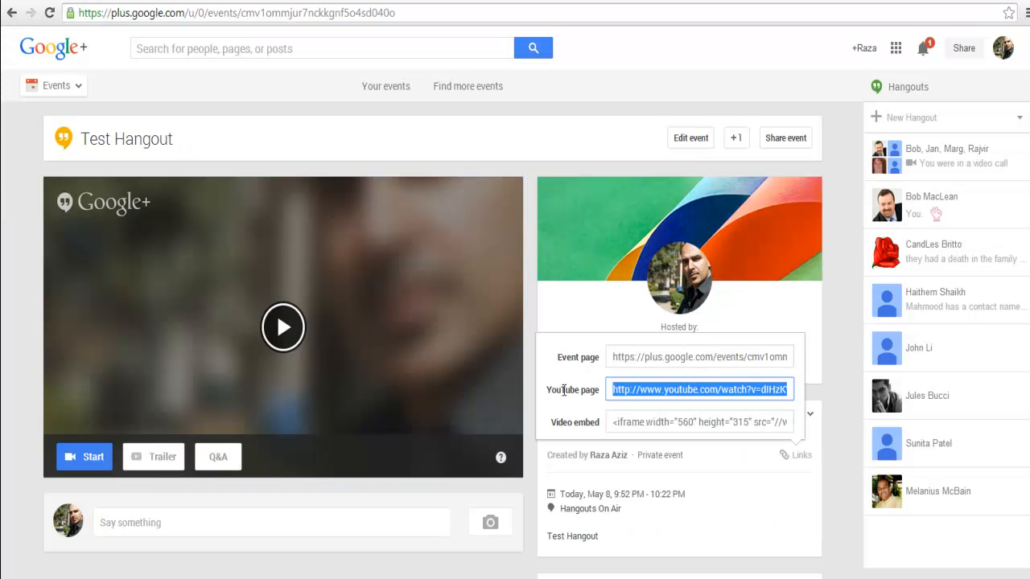
{"action": "mouse_move", "coordinate": [642, 389]}
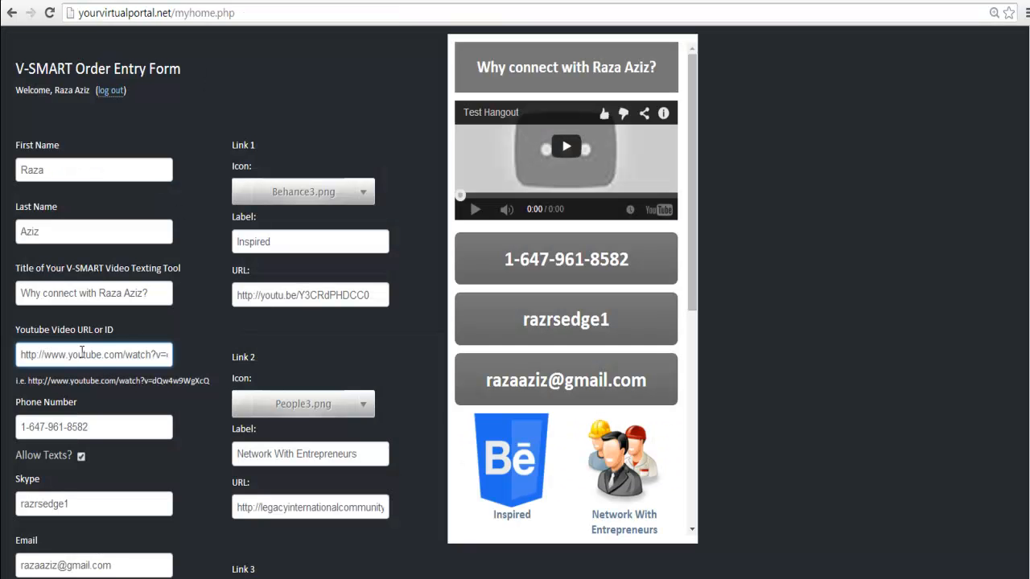
{"action": "mouse_move", "coordinate": [546, 128]}
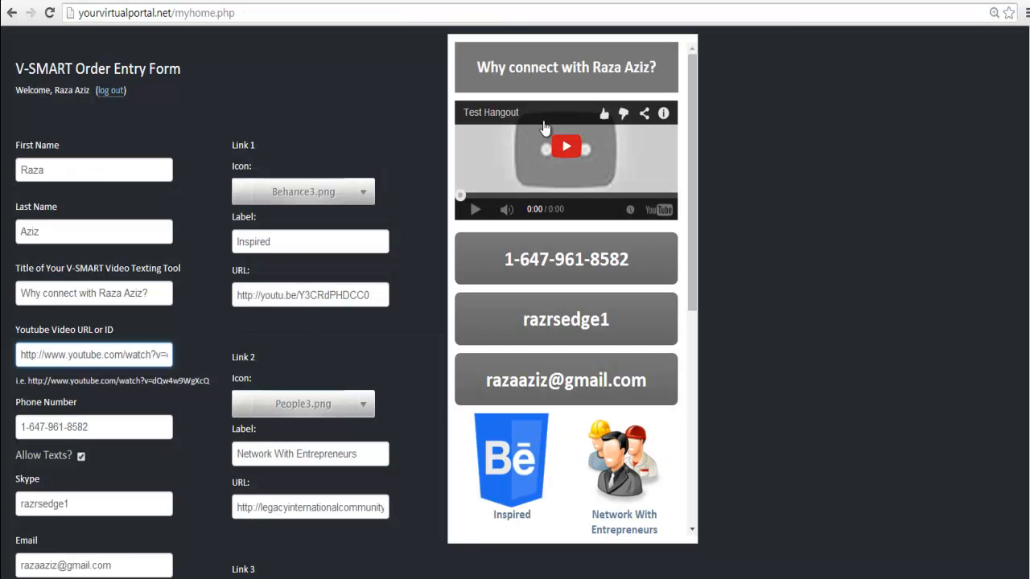
{"action": "mouse_move", "coordinate": [489, 116]}
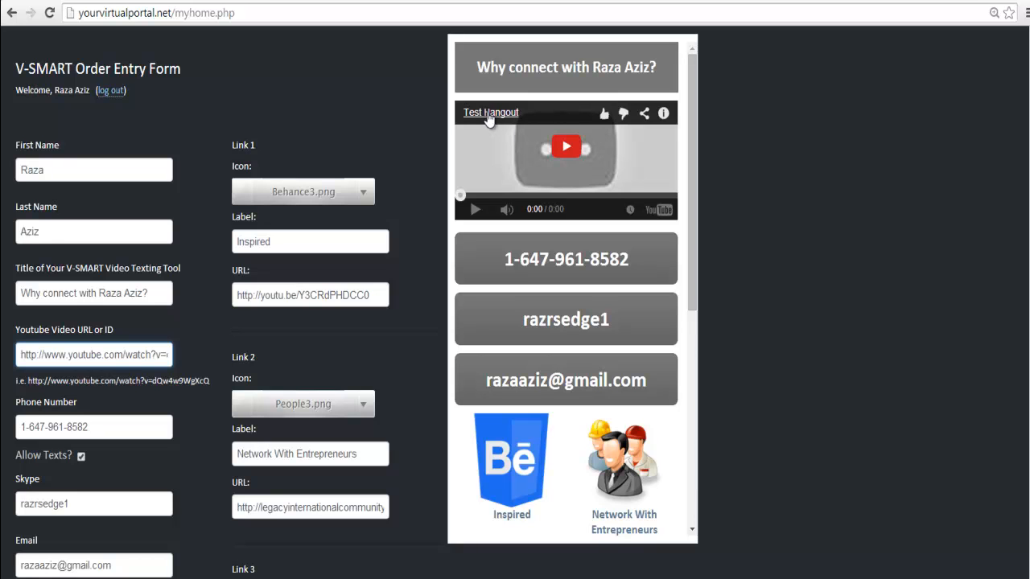
{"action": "mouse_move", "coordinate": [587, 151]}
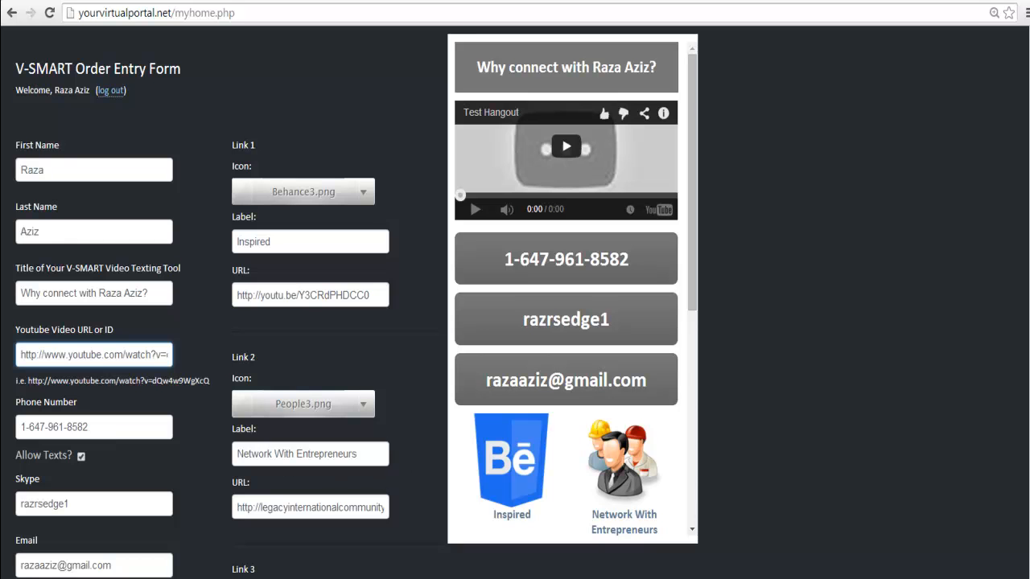
Step: Start the embedded Test Hangout player, showing its "starting soon" holding screen
{"action": "scroll", "scroll_direction": "down", "scroll_amount": 3}
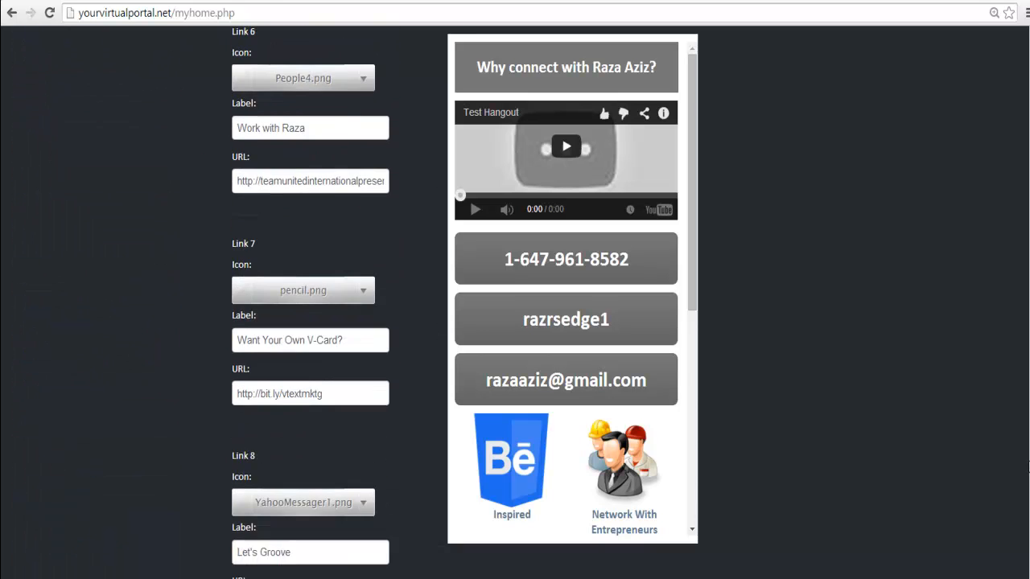
{"action": "scroll", "scroll_direction": "down", "scroll_amount": 3}
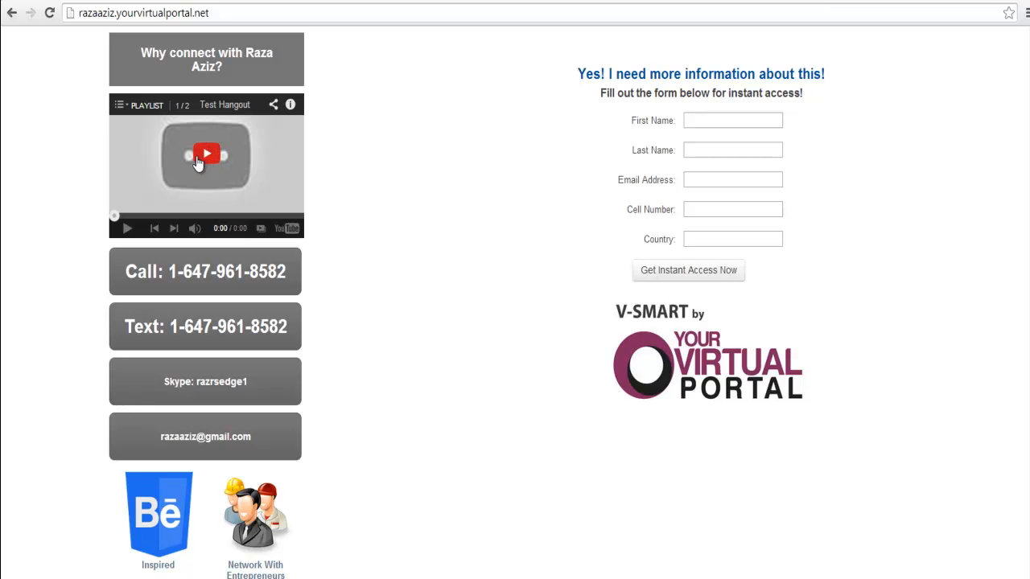
{"action": "left_click", "coordinate": [206, 155]}
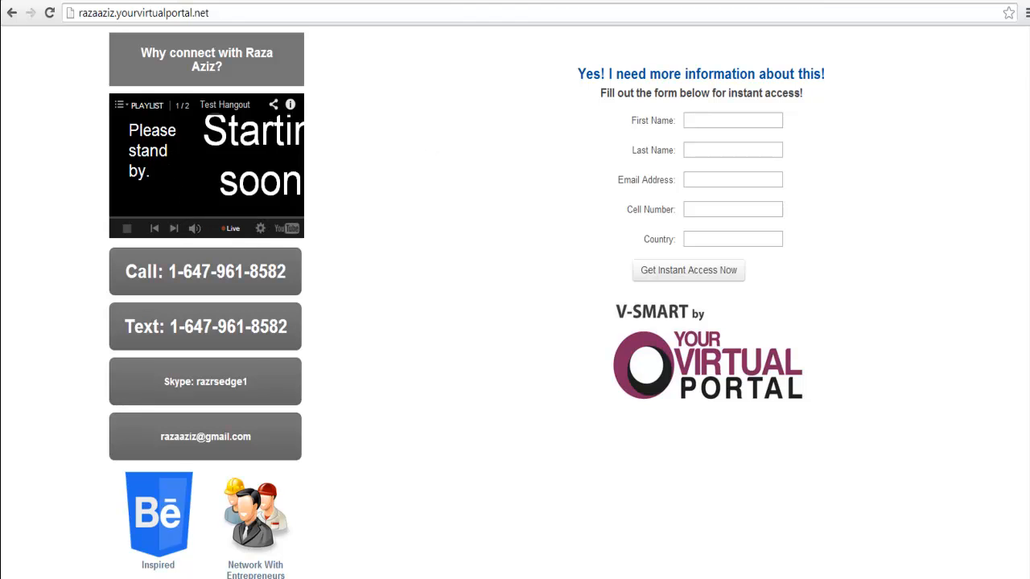
{"action": "mouse_move", "coordinate": [974, 98]}
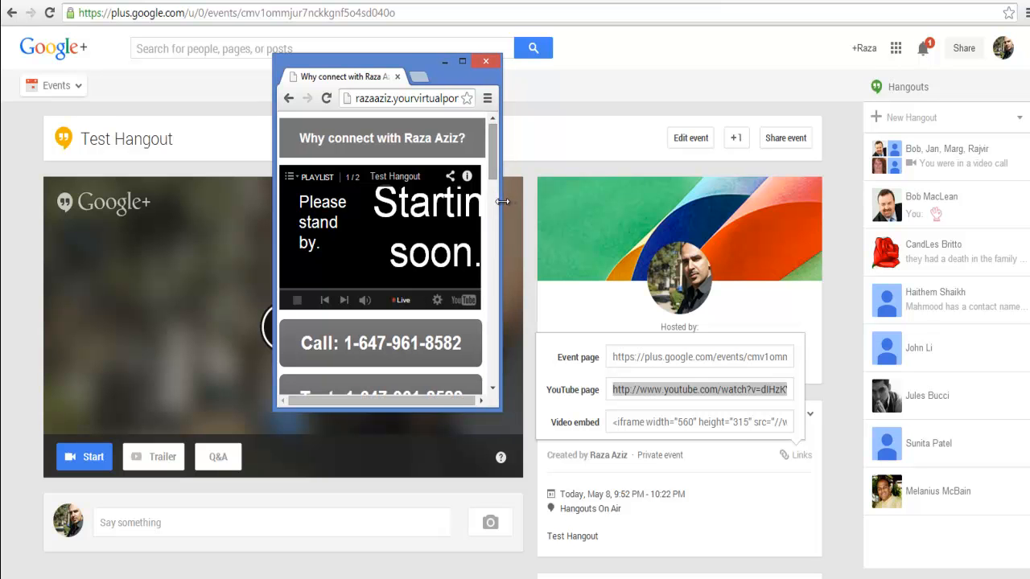
Step: Drag the phone-sized portal window rightward by its title bar
{"action": "left_click_drag", "start_coordinate": [383, 62], "coordinate": [435, 81]}
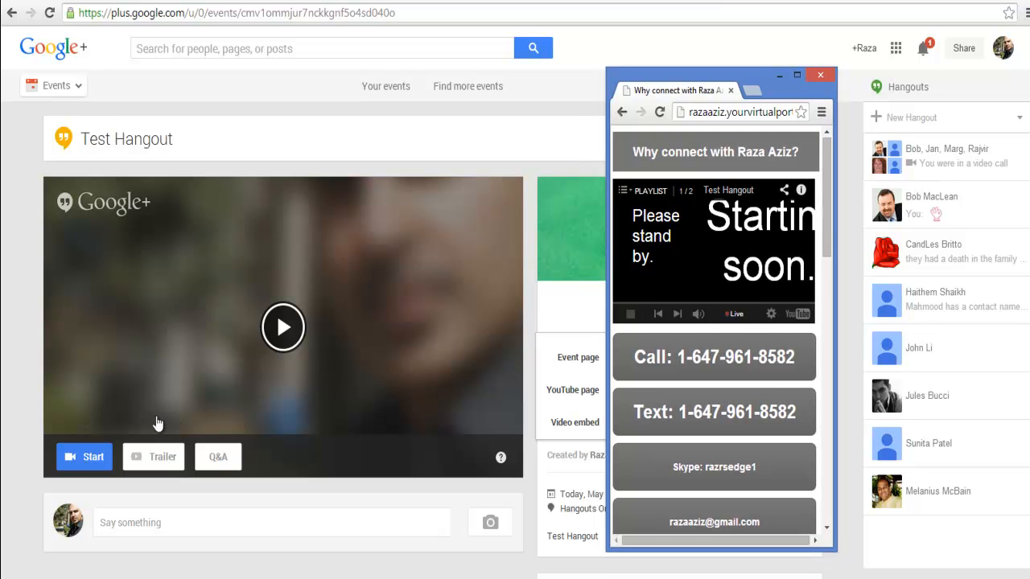
{"action": "mouse_move", "coordinate": [84, 460]}
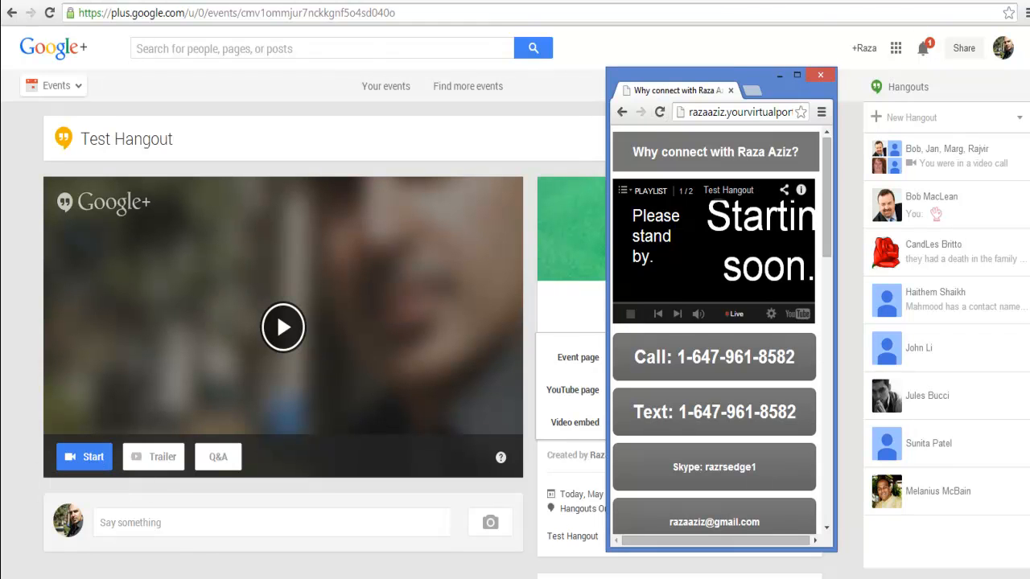
{"action": "mouse_move", "coordinate": [760, 81]}
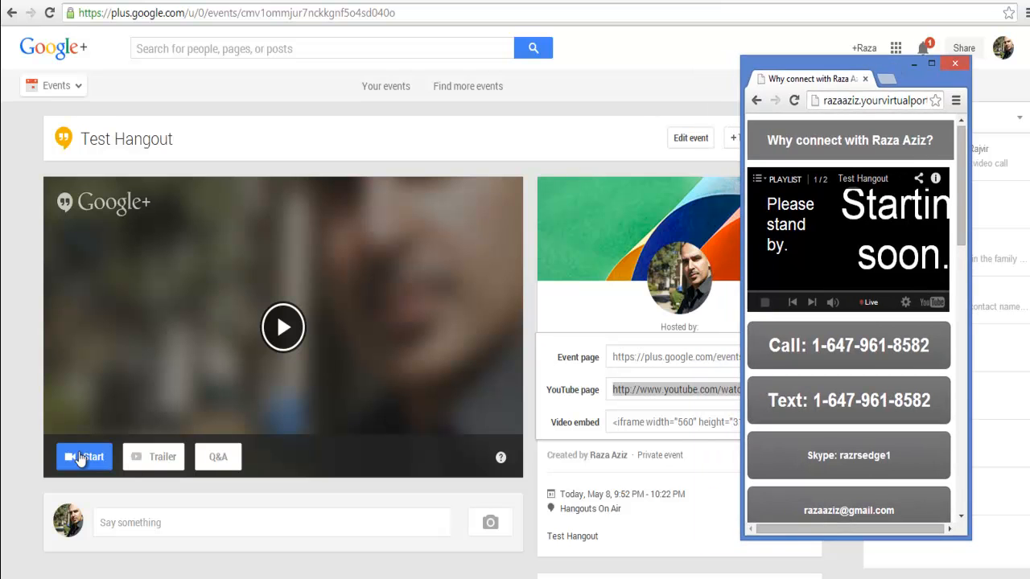
Step: Start the event's hangout, skip inviting guests, and mute the microphone
{"action": "left_click", "coordinate": [84, 456]}
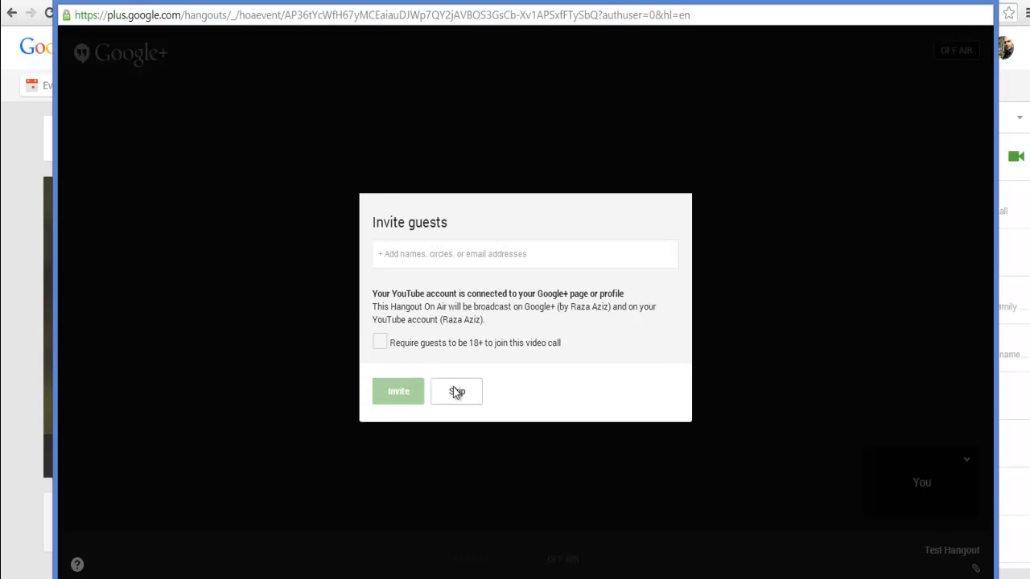
{"action": "left_click", "coordinate": [457, 391]}
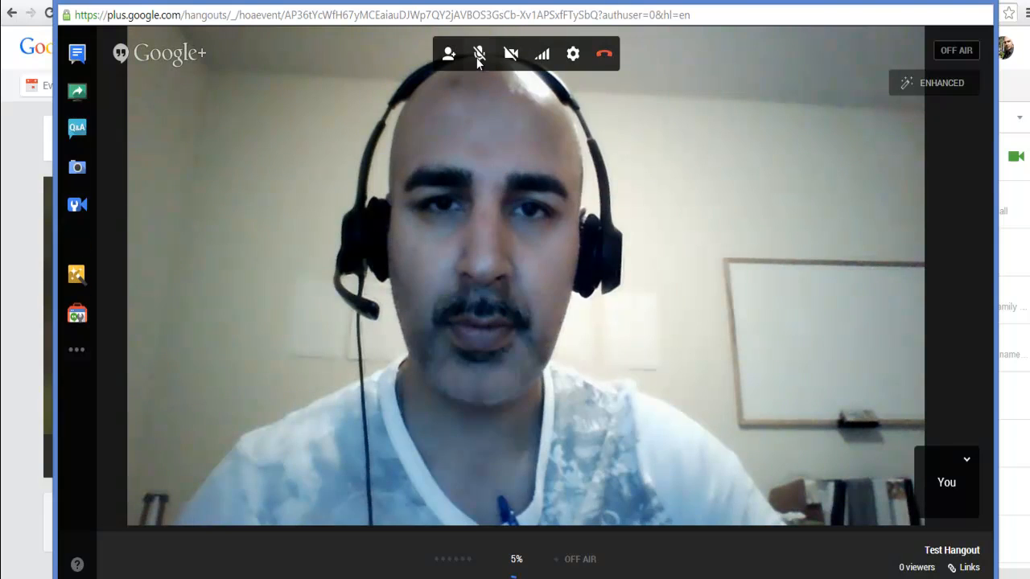
{"action": "mouse_move", "coordinate": [479, 55]}
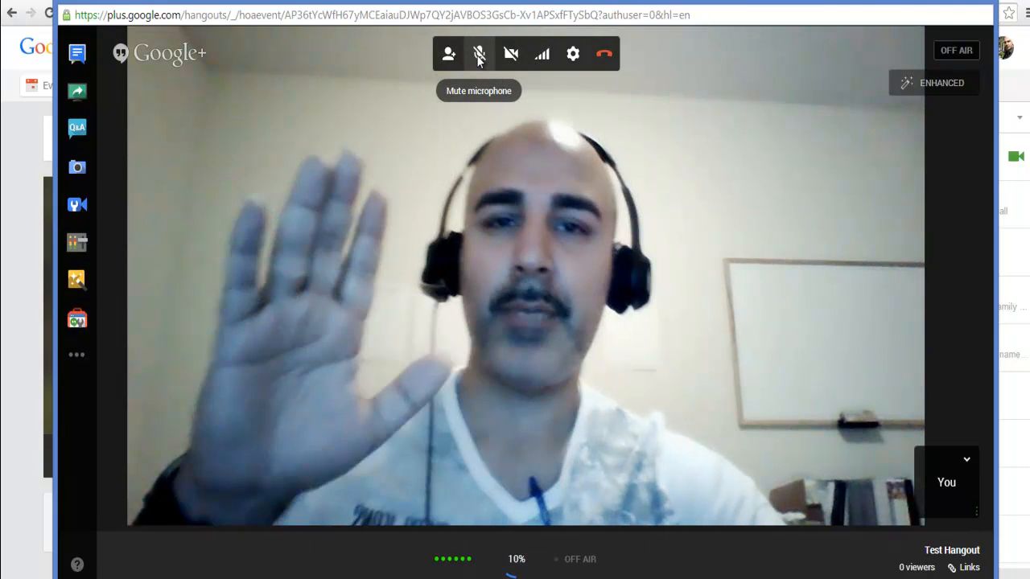
{"action": "left_click", "coordinate": [479, 55]}
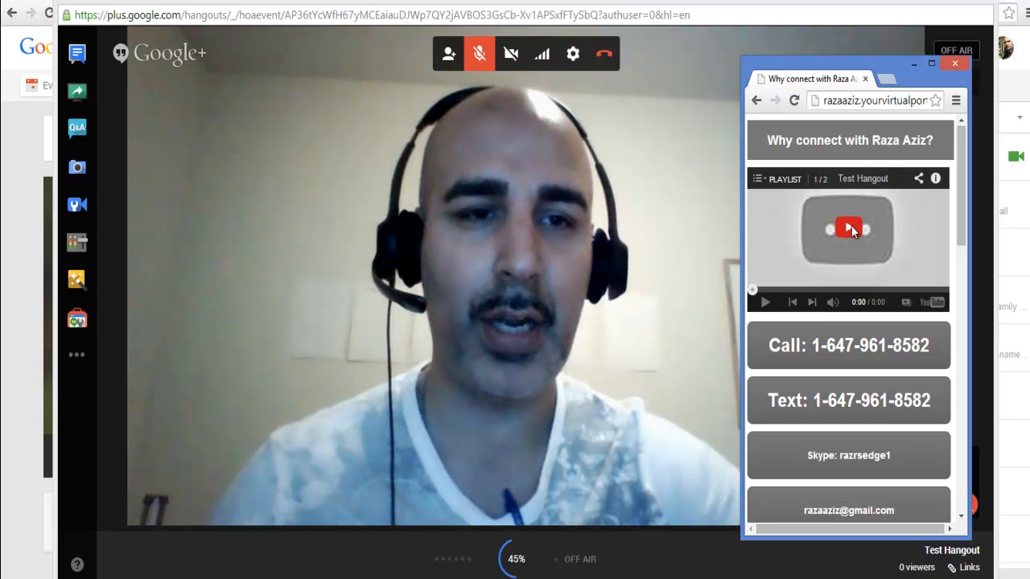
Step: Restart playback on the portal page's embedded player
{"action": "left_click", "coordinate": [848, 228]}
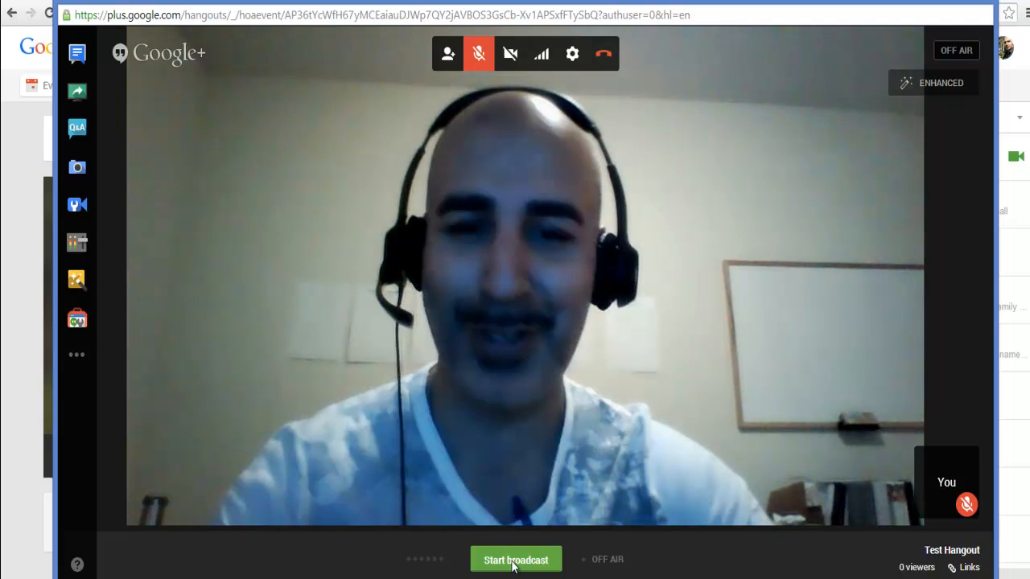
Step: Start the broadcast and confirm the Go Live! dialog
{"action": "left_click", "coordinate": [517, 558]}
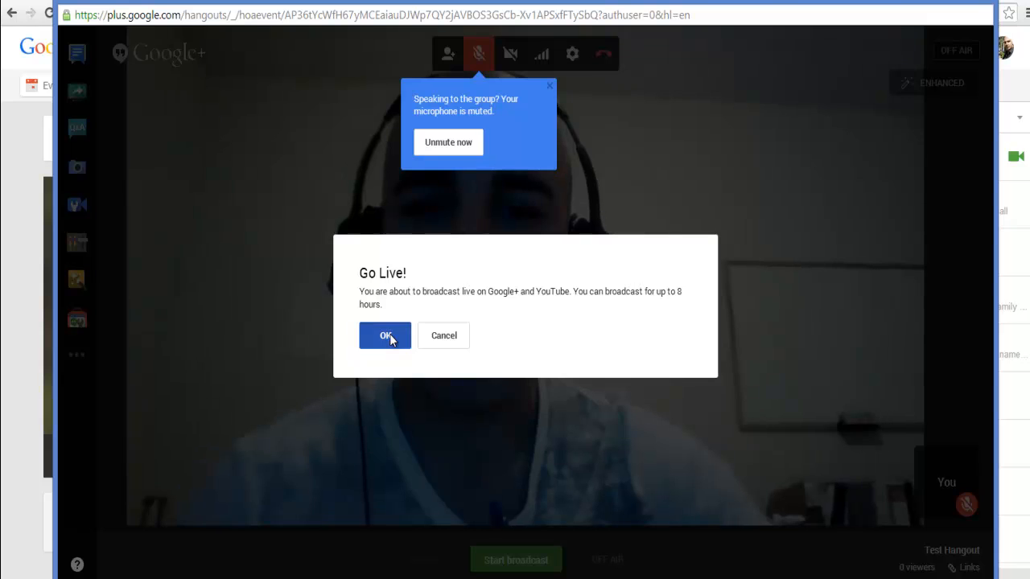
{"action": "left_click", "coordinate": [385, 336]}
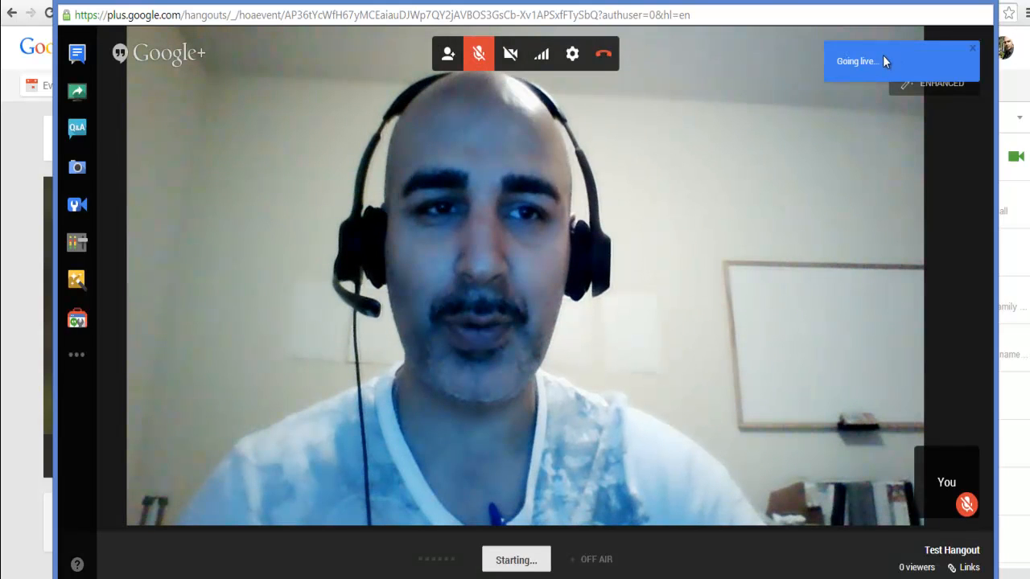
{"action": "mouse_move", "coordinate": [853, 87]}
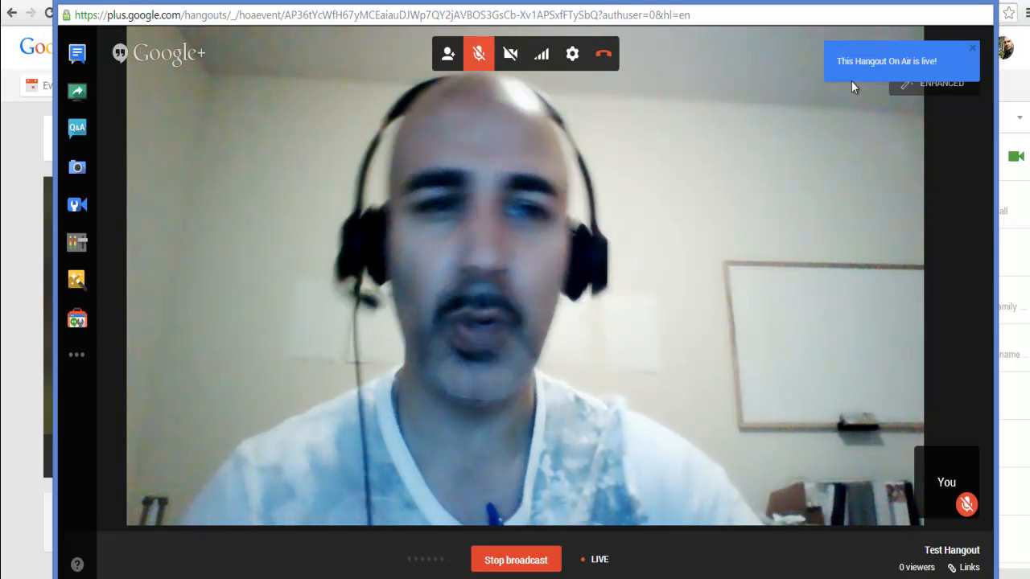
{"action": "mouse_move", "coordinate": [920, 84]}
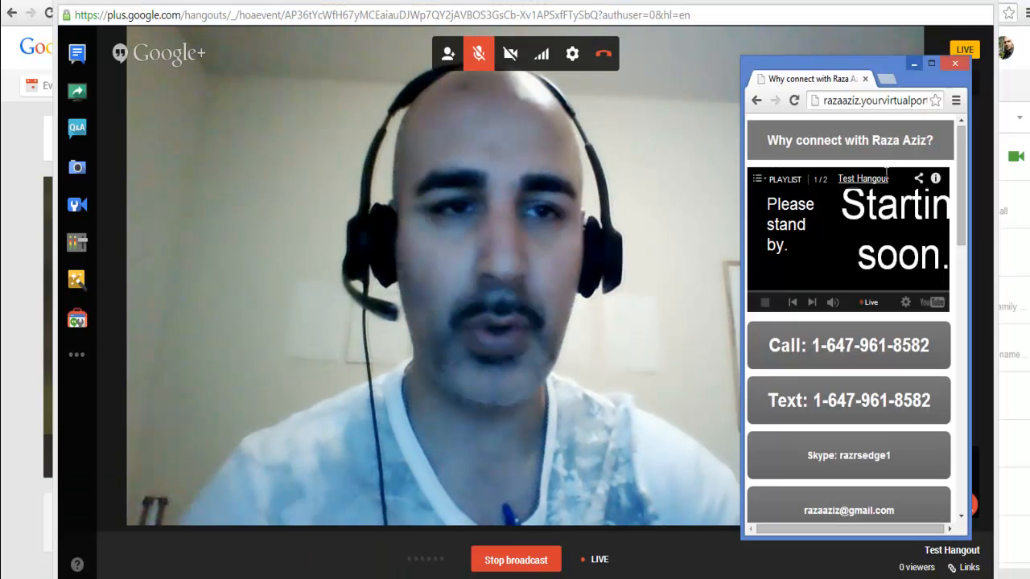
{"action": "mouse_move", "coordinate": [978, 318]}
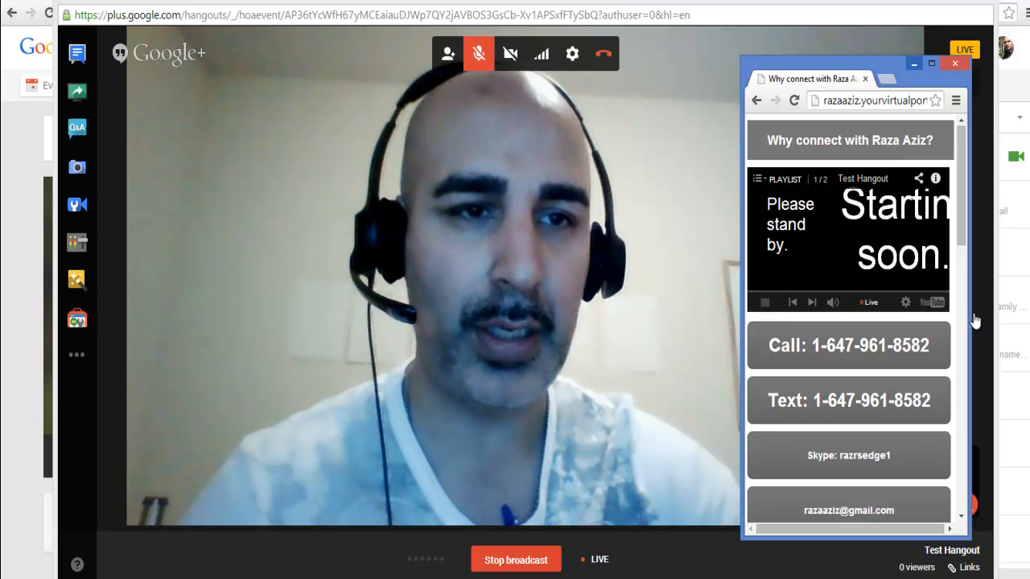
Step: Focus the portal window and play the live webcam stream in its embedded player
{"action": "left_click", "coordinate": [869, 99]}
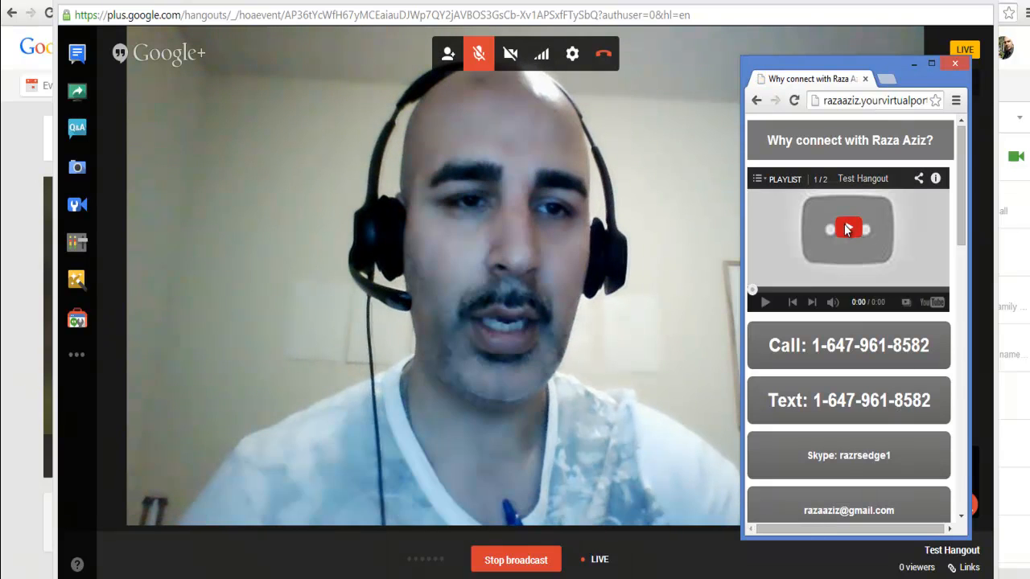
{"action": "left_click", "coordinate": [846, 228]}
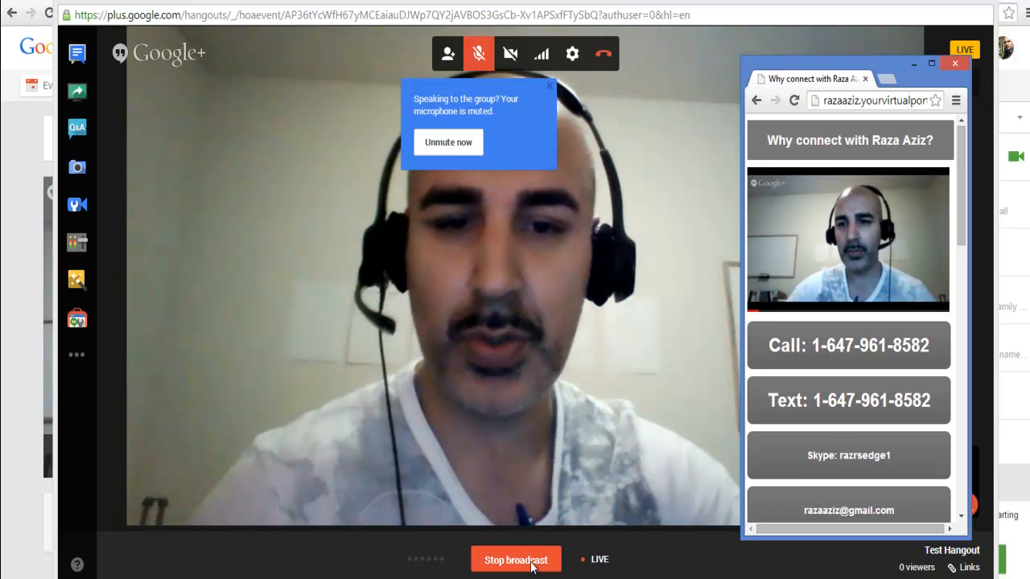
Step: Stop the live broadcast from the hangout's bottom toolbar
{"action": "left_click", "coordinate": [514, 558]}
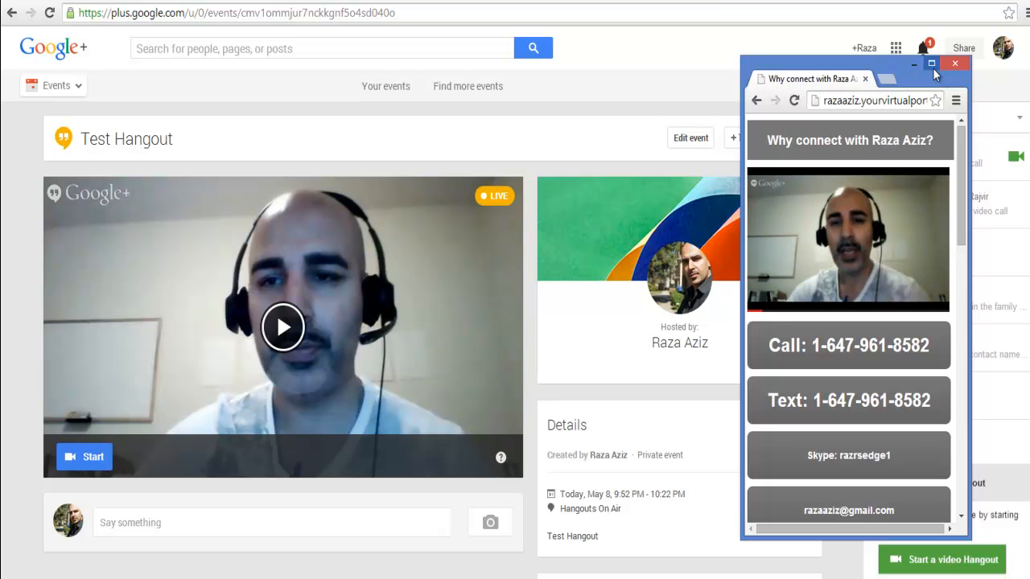
{"action": "mouse_move", "coordinate": [809, 88]}
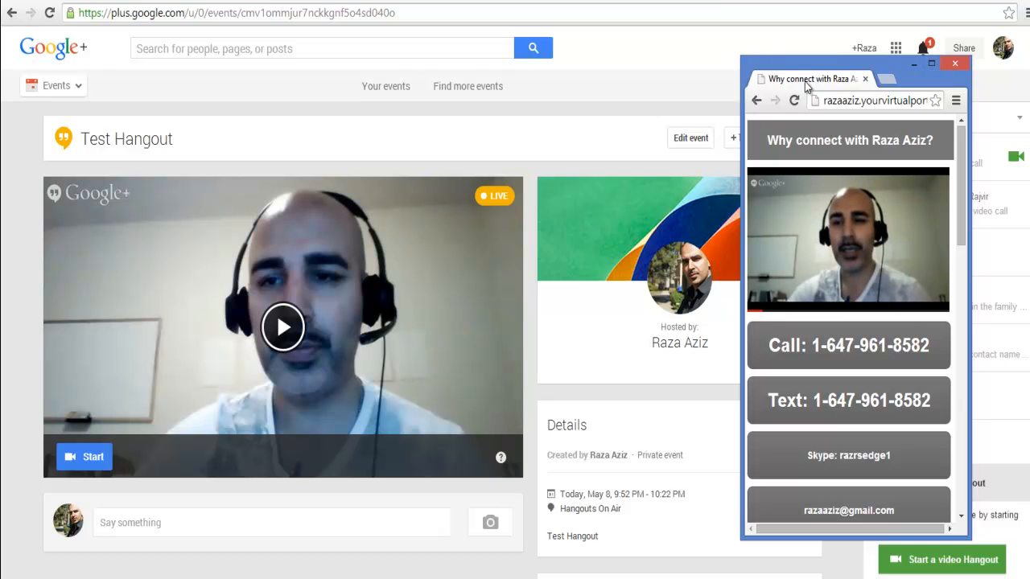